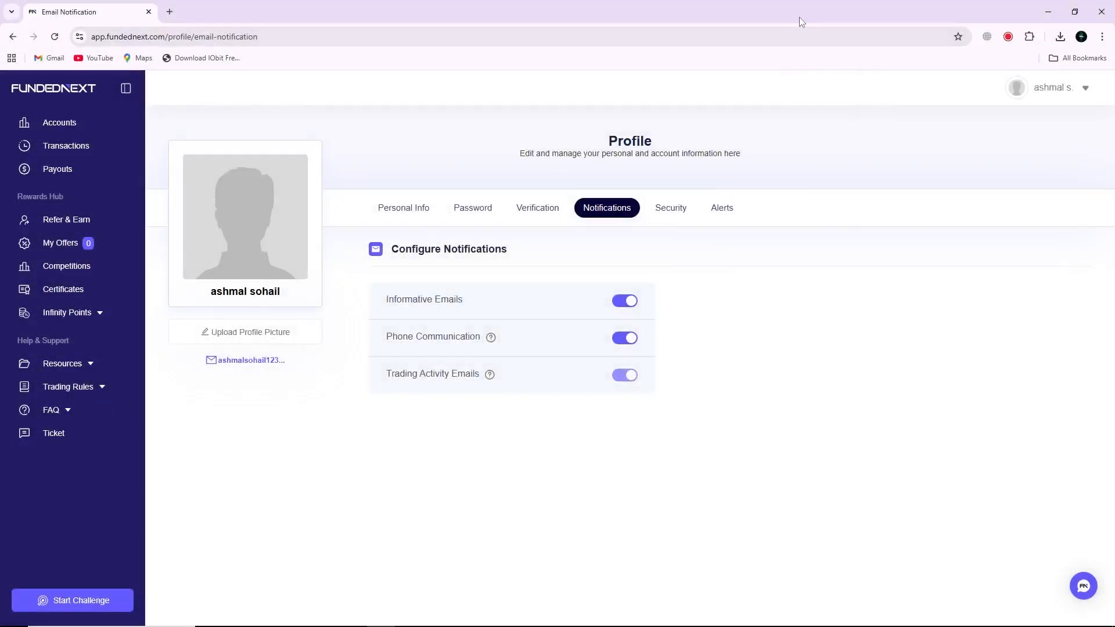
{"action": "mouse_move", "coordinate": [802, 178]}
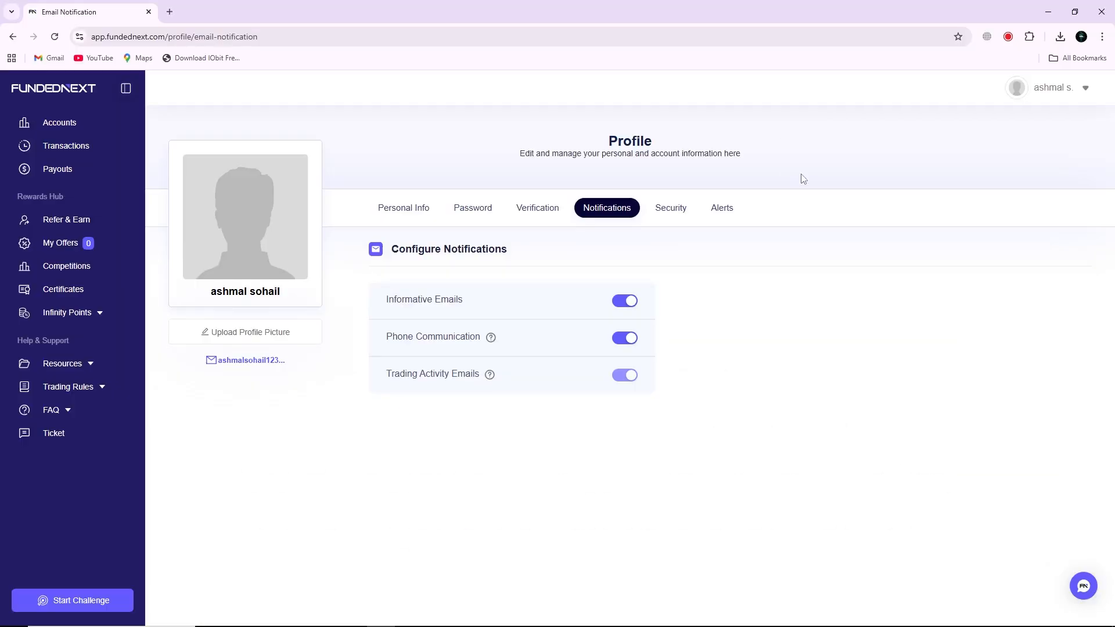
{"action": "mouse_move", "coordinate": [769, 246]}
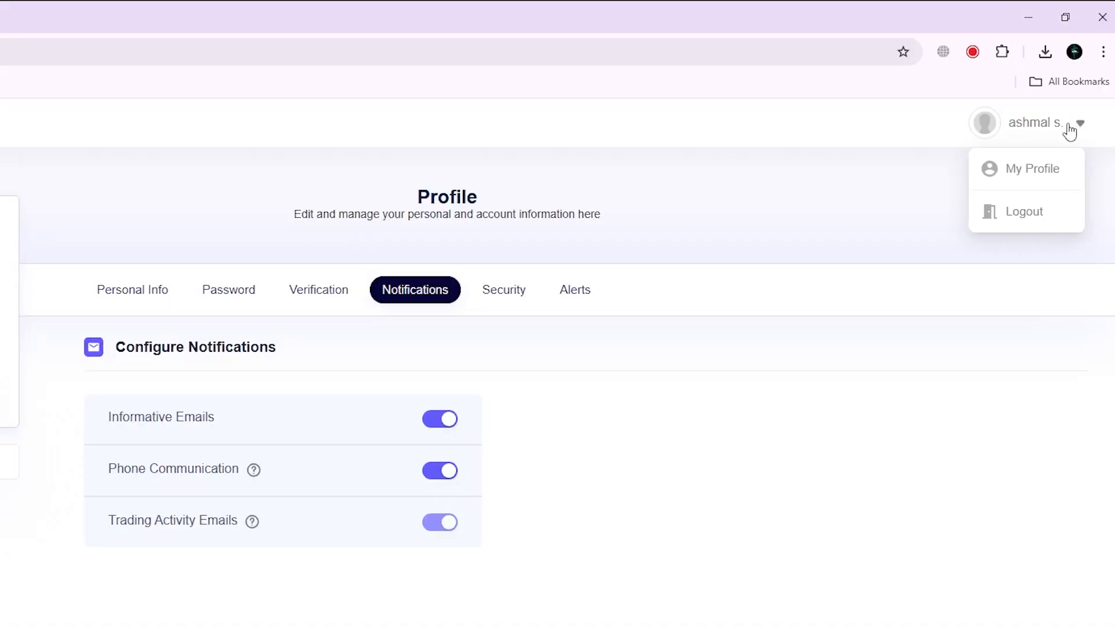
{"action": "mouse_move", "coordinate": [1050, 146]}
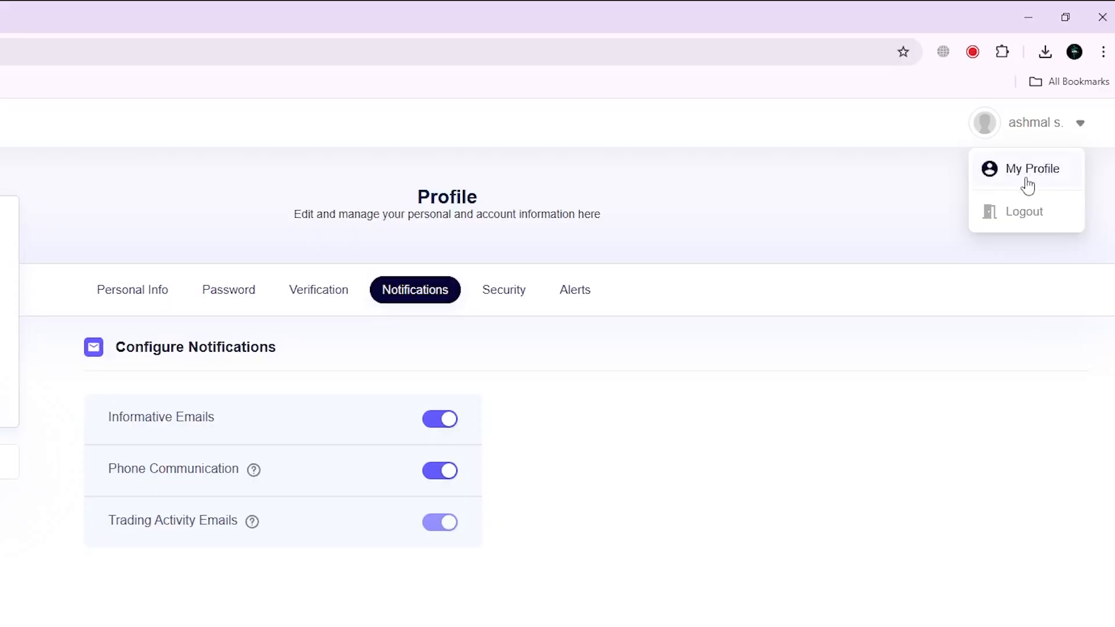
Go to My Profile to show the Personal Information form
{"action": "left_click", "coordinate": [1031, 168]}
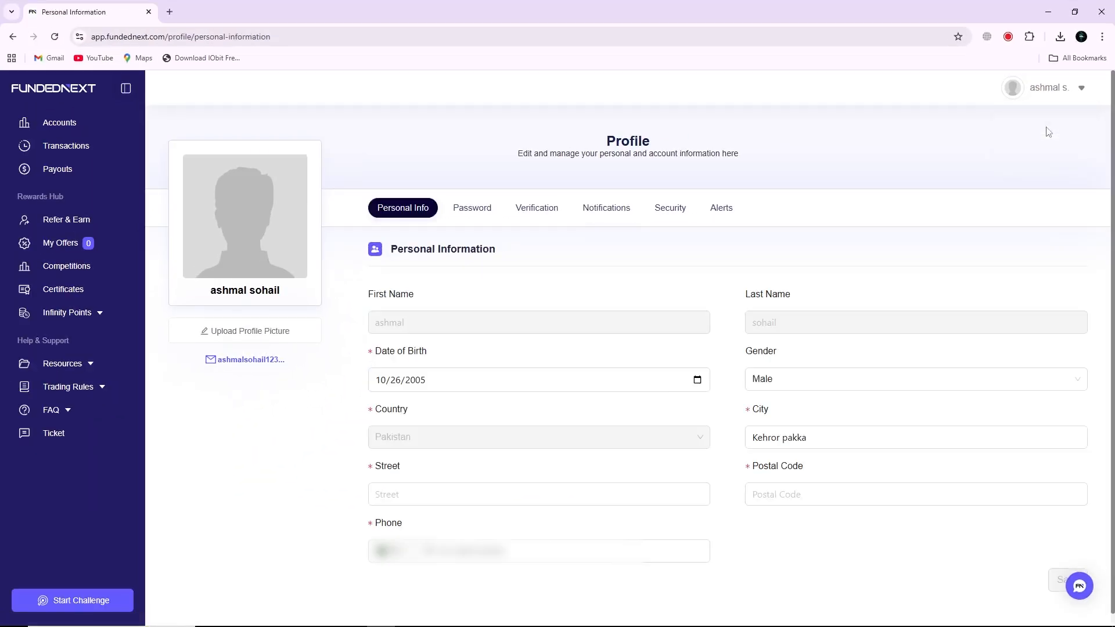
{"action": "mouse_move", "coordinate": [607, 269]}
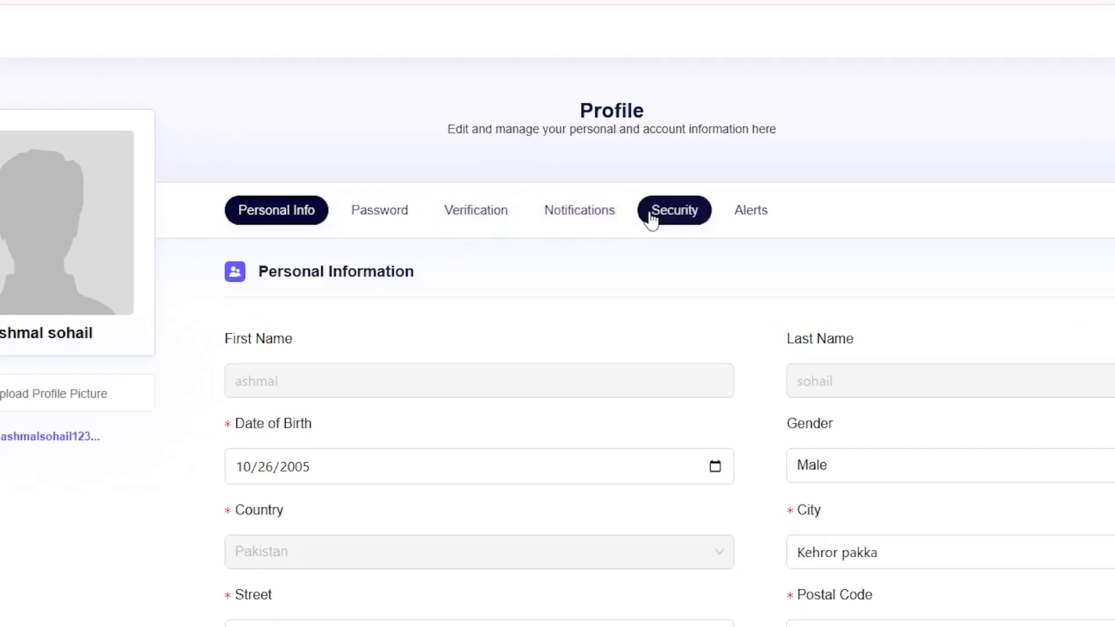
Switch on Two-step authentication in the Security settings
{"action": "left_click", "coordinate": [672, 210]}
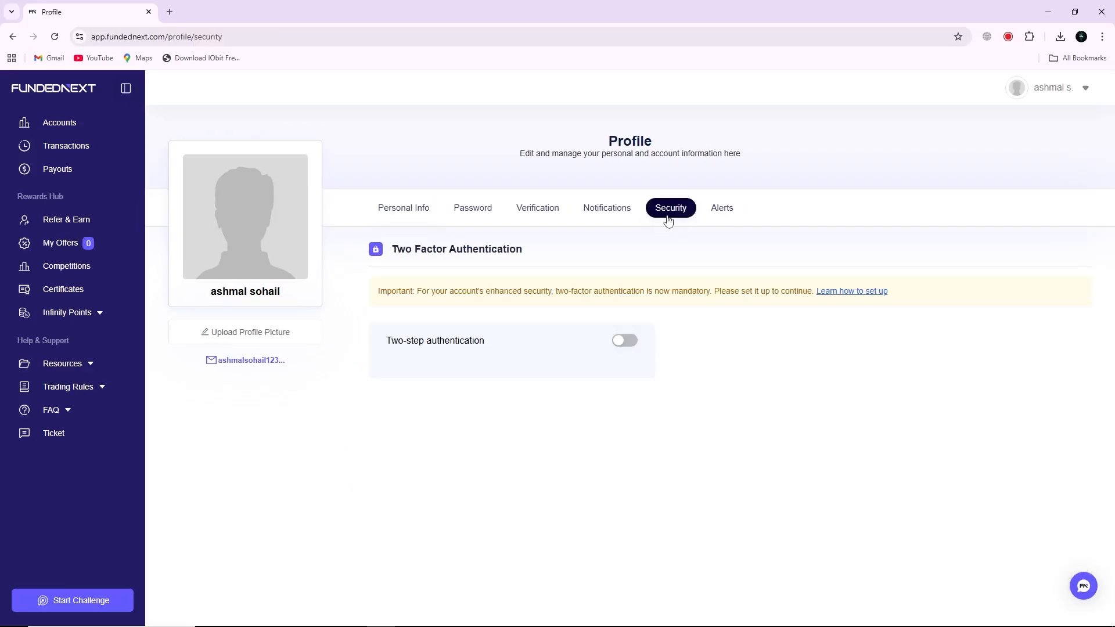
{"action": "mouse_move", "coordinate": [655, 224]}
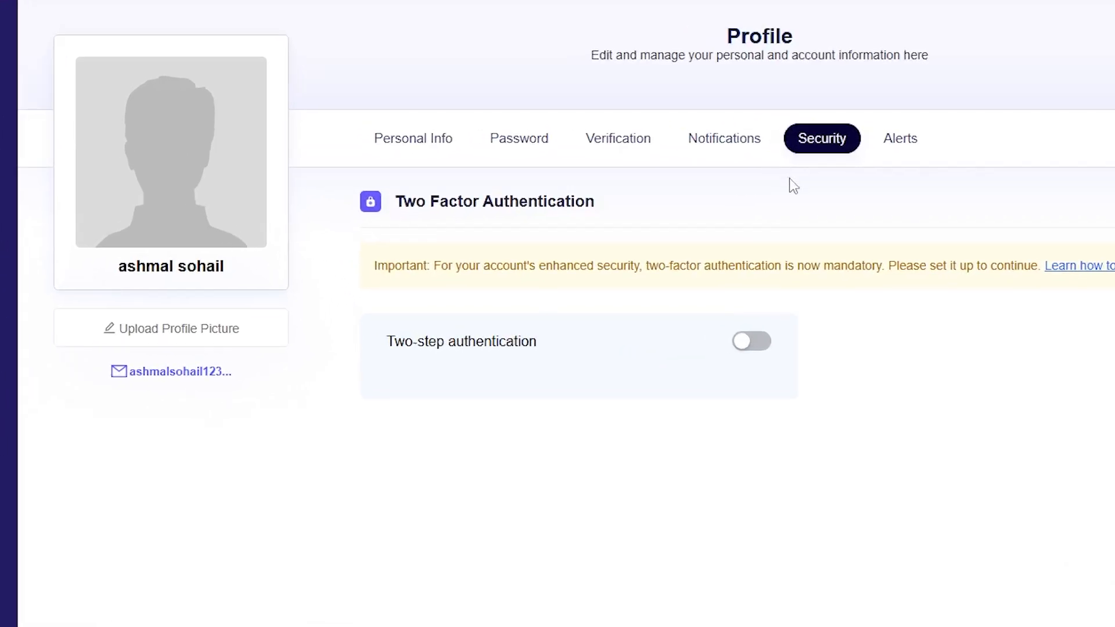
{"action": "mouse_move", "coordinate": [667, 363]}
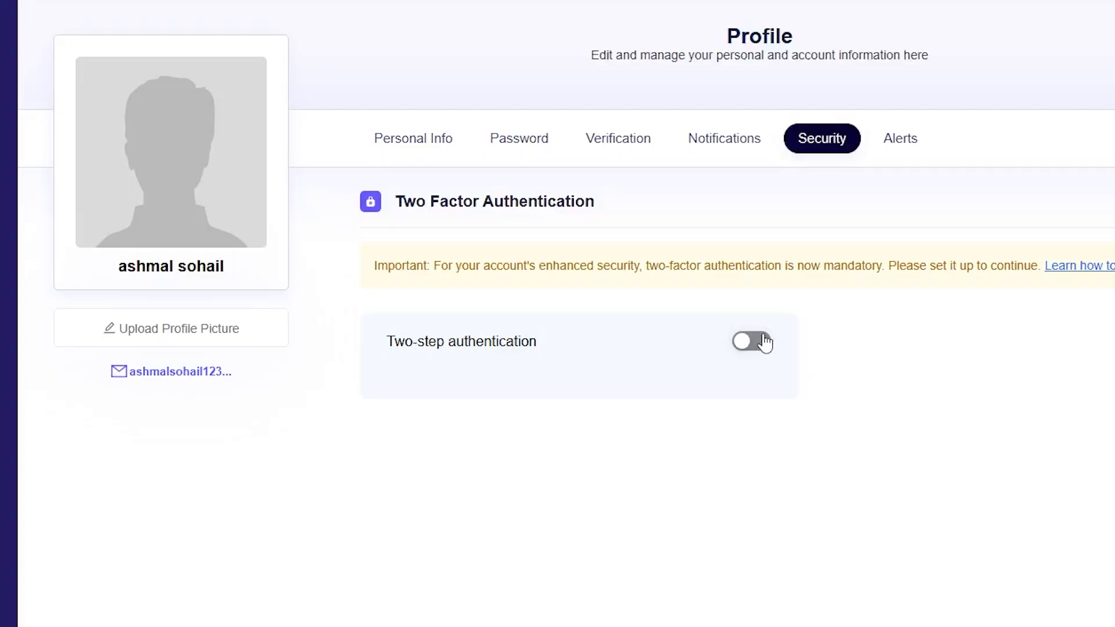
{"action": "left_click", "coordinate": [750, 341]}
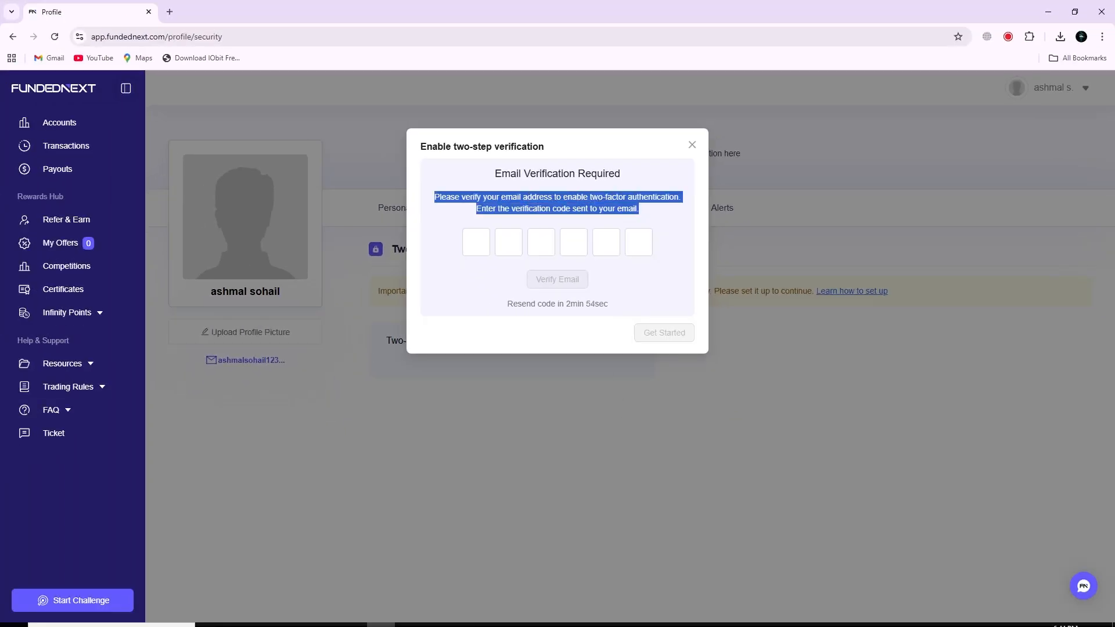
{"action": "left_click", "coordinate": [85, 12]}
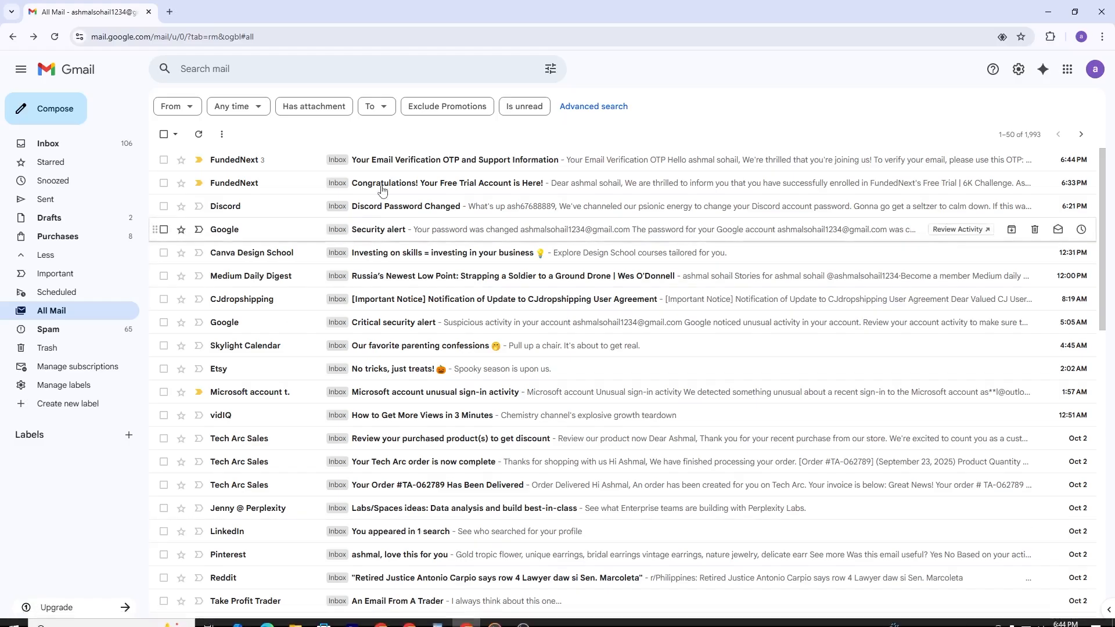
{"action": "left_click", "coordinate": [456, 159]}
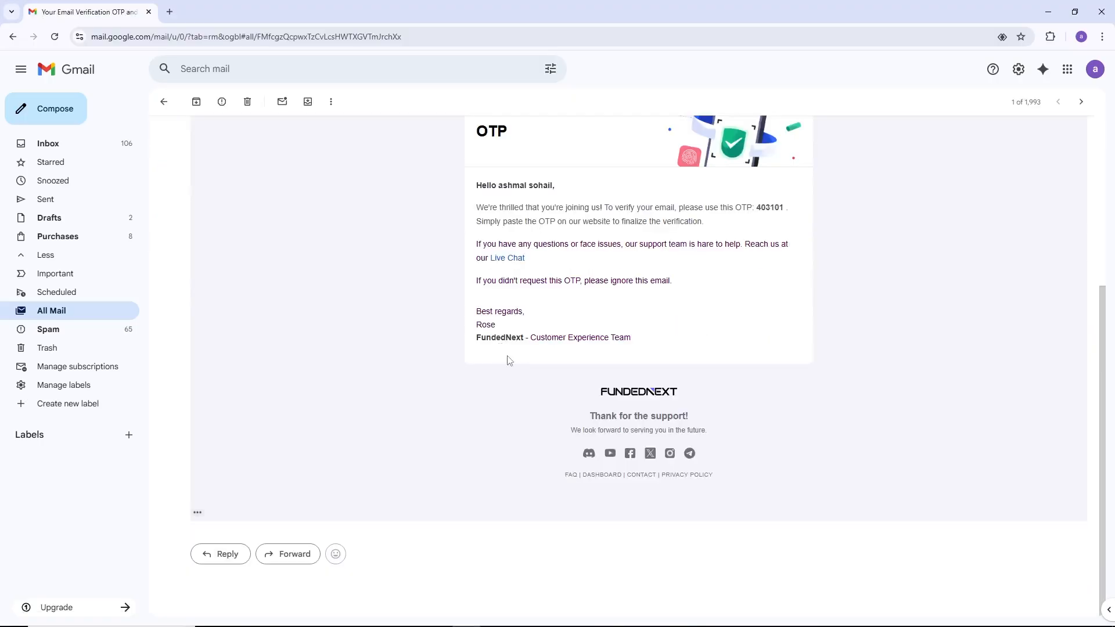
{"action": "double_click", "coordinate": [769, 206]}
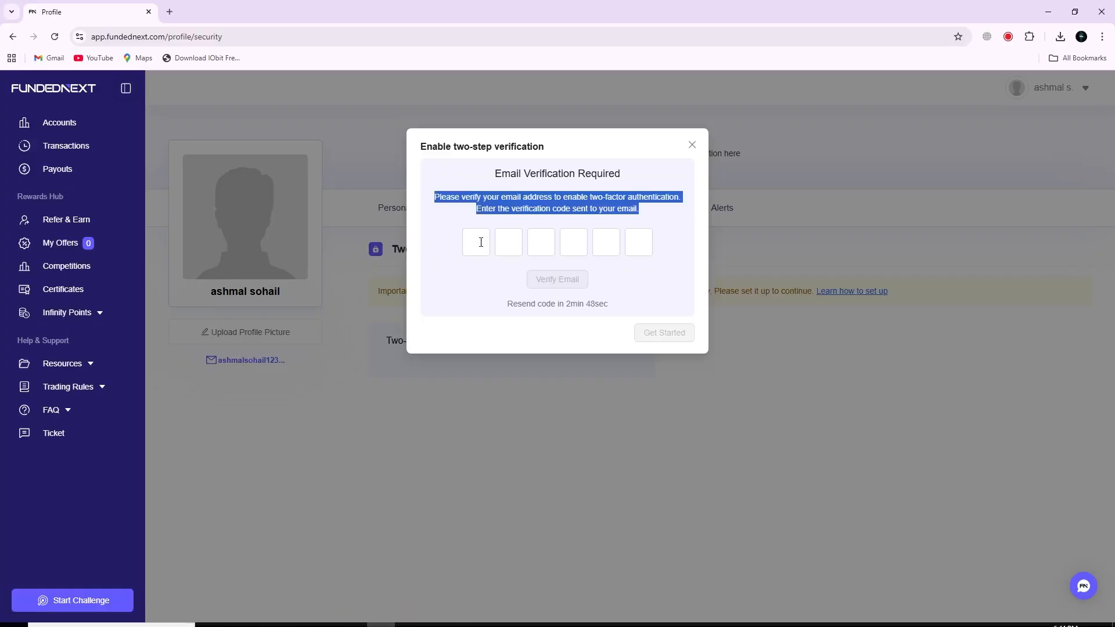
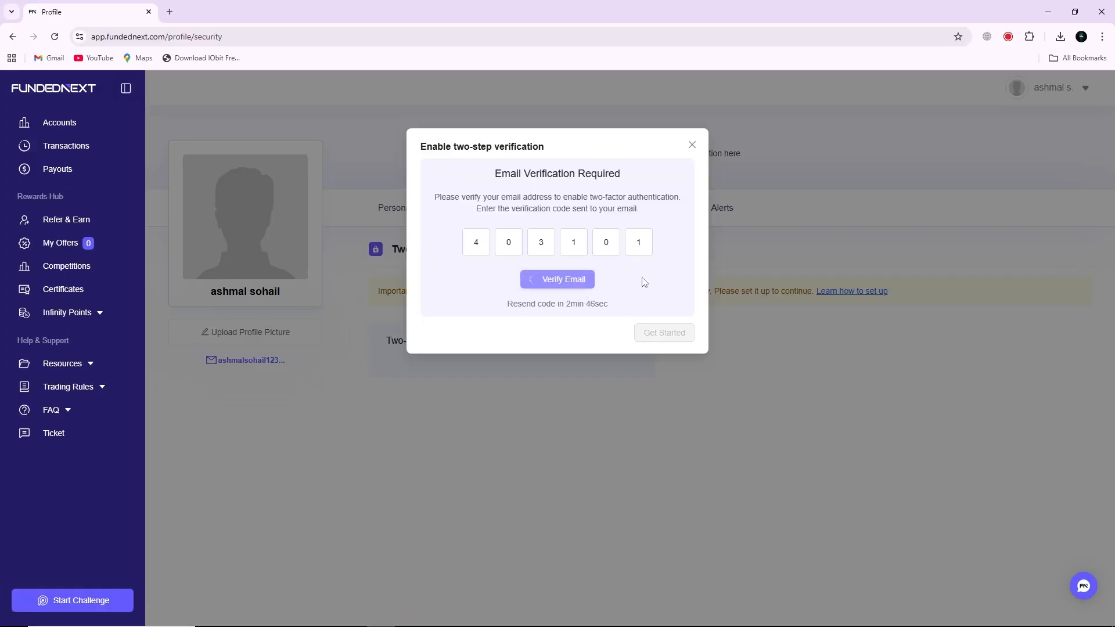
{"action": "left_click", "coordinate": [530, 278]}
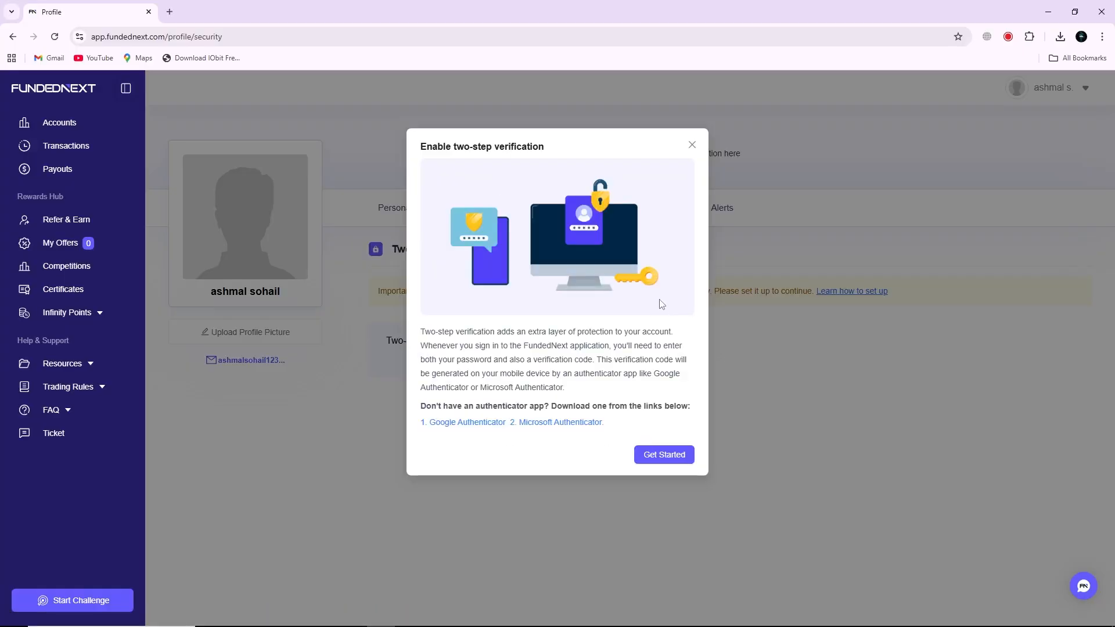
Start the authenticator setup to show the QR code and recovery codes
{"action": "left_click", "coordinate": [662, 454]}
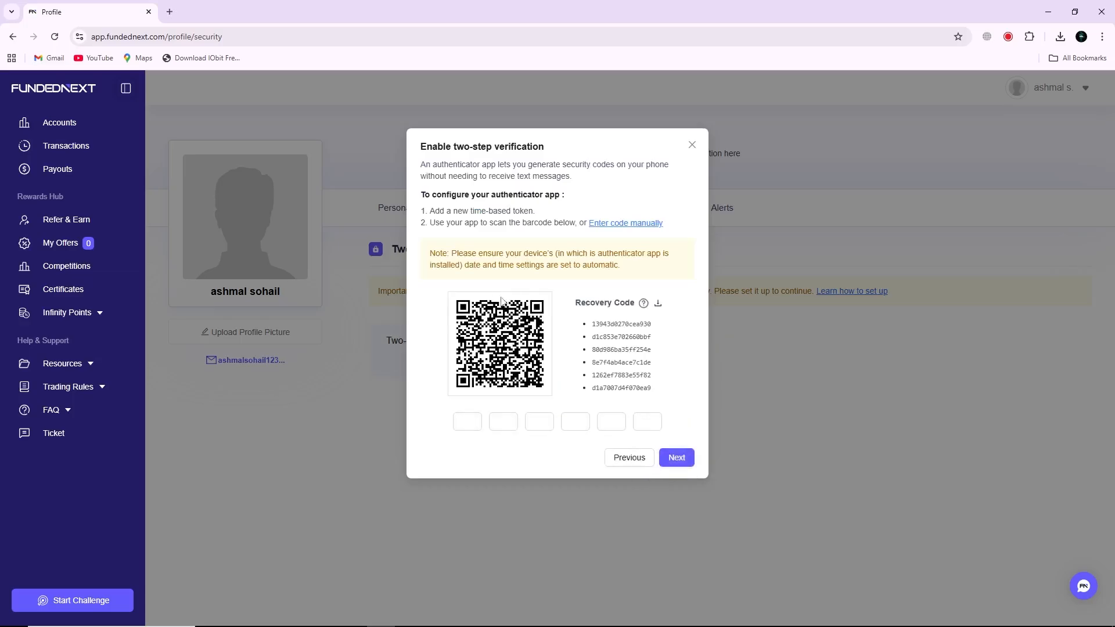
{"action": "mouse_move", "coordinate": [532, 289]}
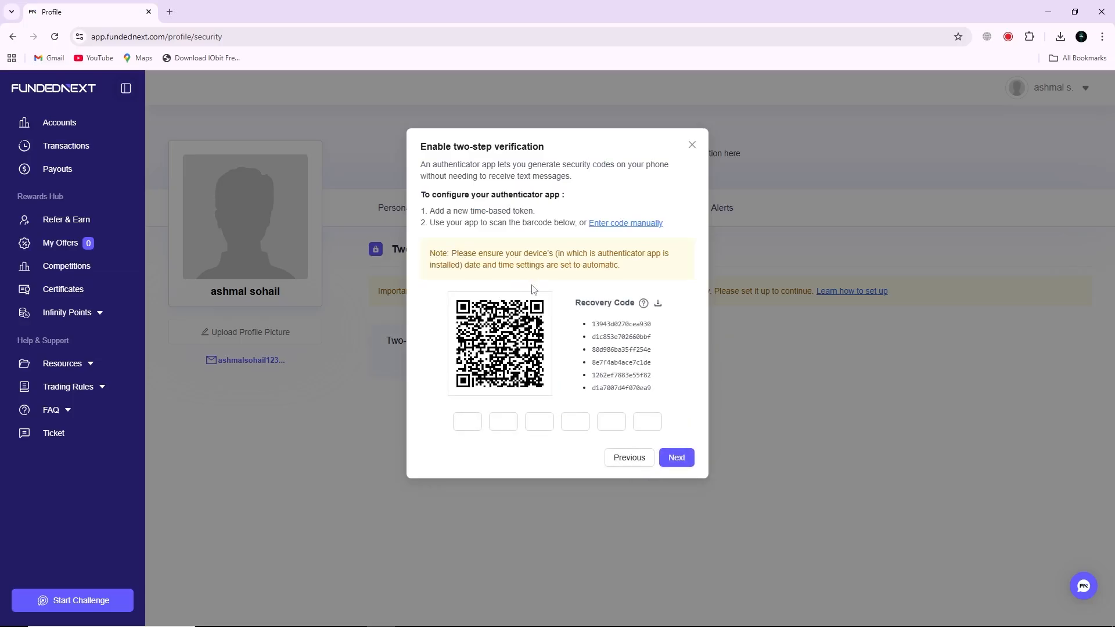